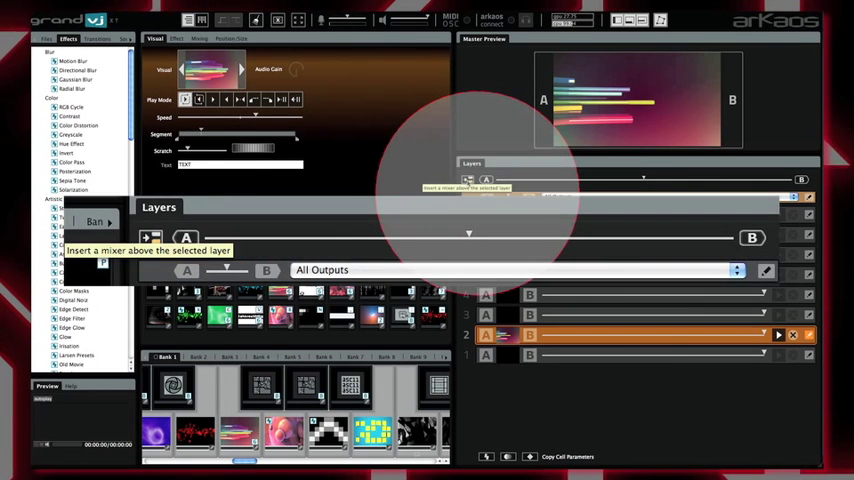
Insert a new mixer into the layer stack and show its Output settings
{"action": "left_click", "coordinate": [466, 180]}
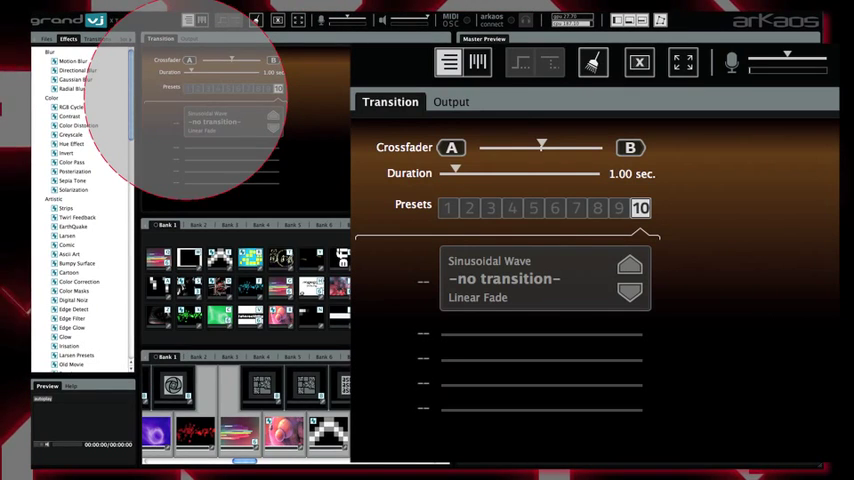
{"action": "left_click", "coordinate": [452, 100]}
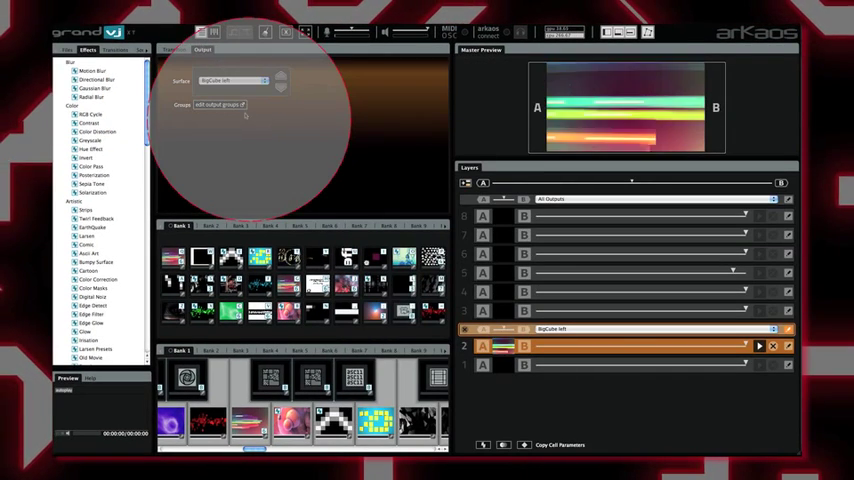
Create output group BigCube in the groups editor and include a surface in it
{"action": "left_click", "coordinate": [216, 104]}
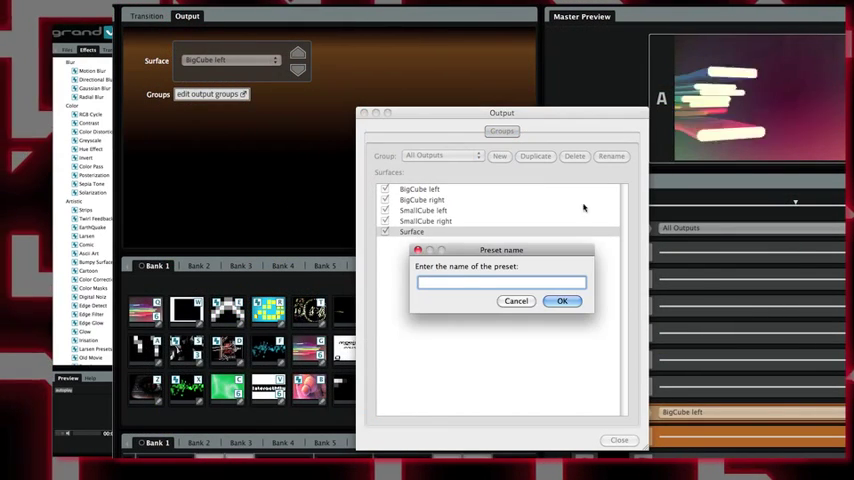
{"action": "type", "text": "BigCube"}
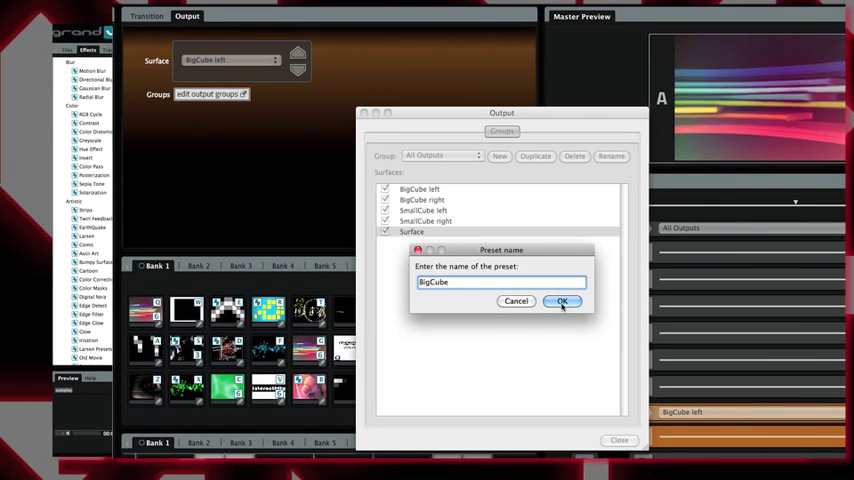
{"action": "left_click", "coordinate": [562, 300]}
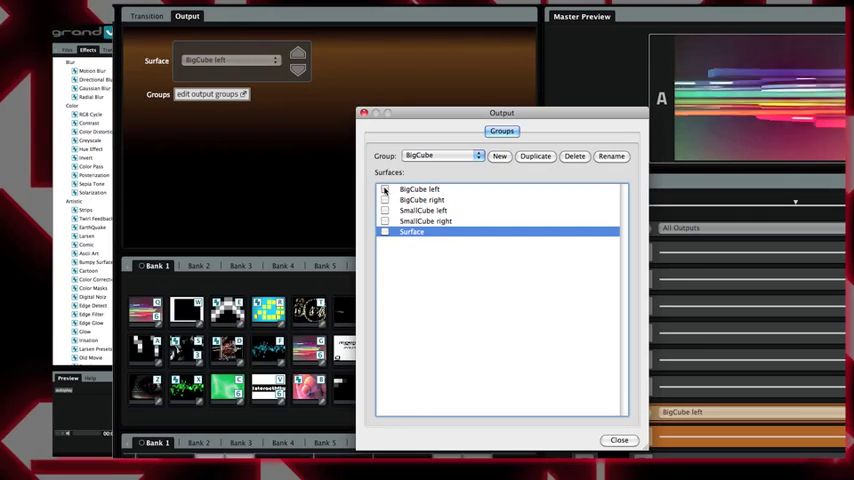
{"action": "left_click", "coordinate": [384, 188]}
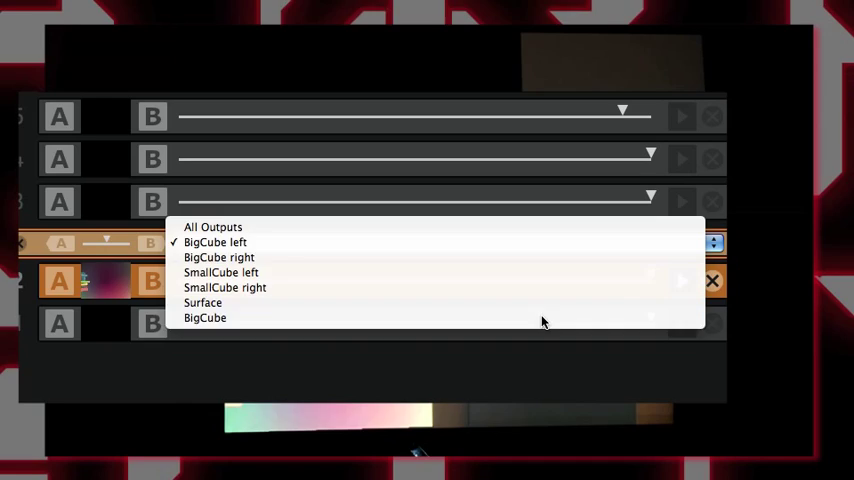
Route the lower mixer's output to the BigCube group
{"action": "left_click", "coordinate": [212, 228]}
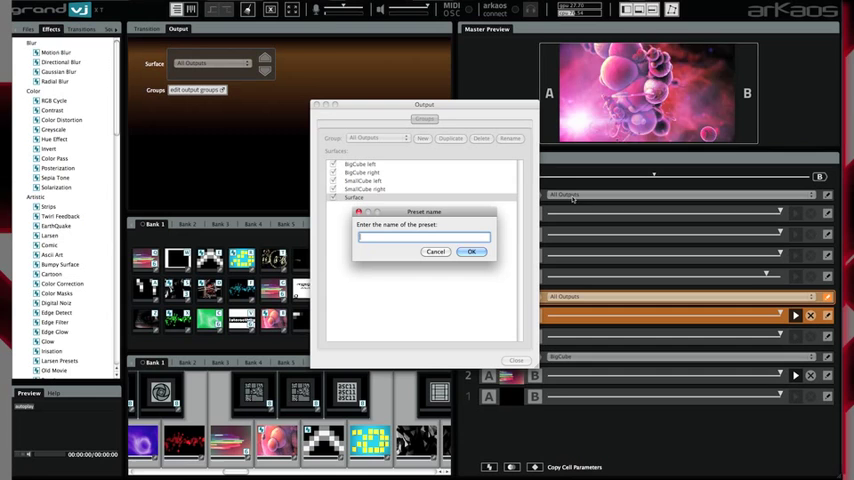
Name the new output group SmallCube and confirm it
{"action": "type", "text": "SmallCube"}
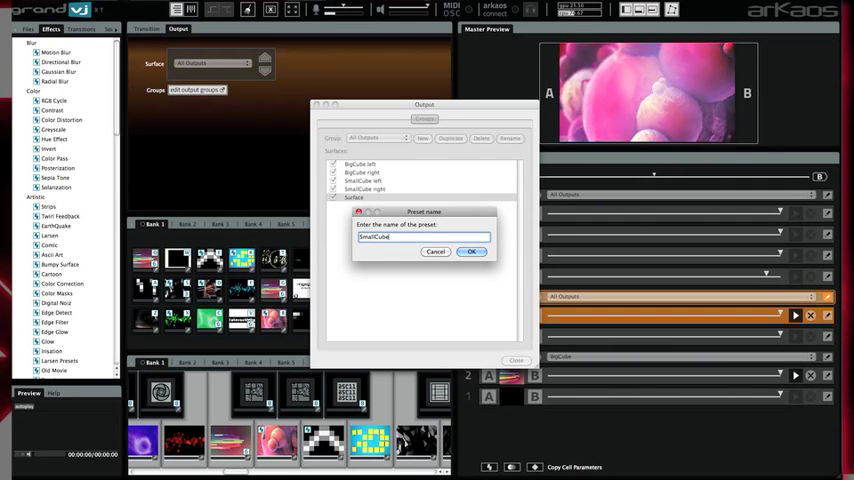
{"action": "left_click", "coordinate": [472, 252]}
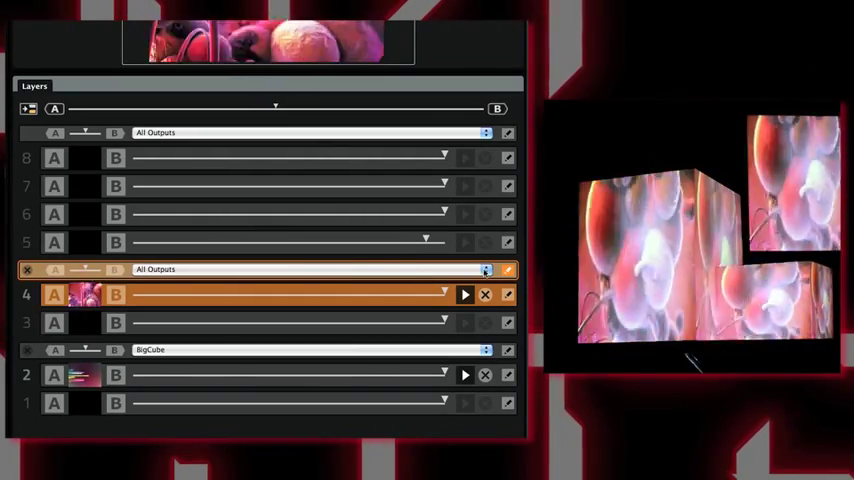
Route the middle mixer's output to the SmallCube group
{"action": "left_click", "coordinate": [484, 268]}
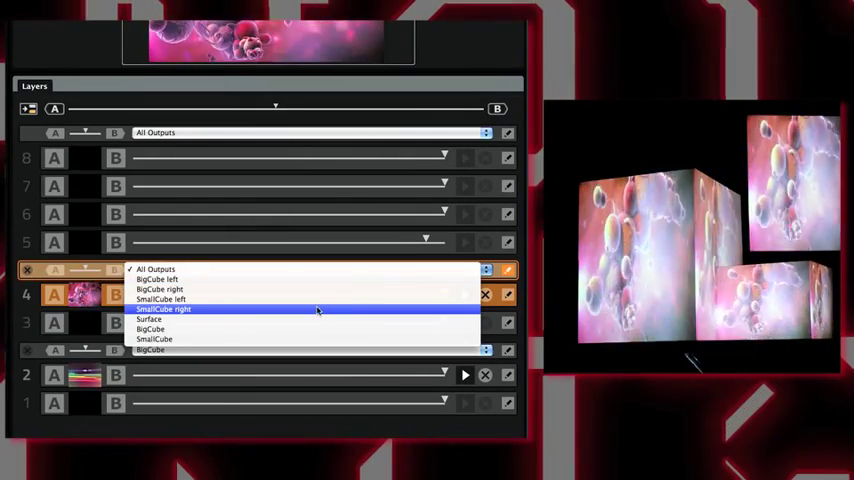
{"action": "mouse_move", "coordinate": [308, 340]}
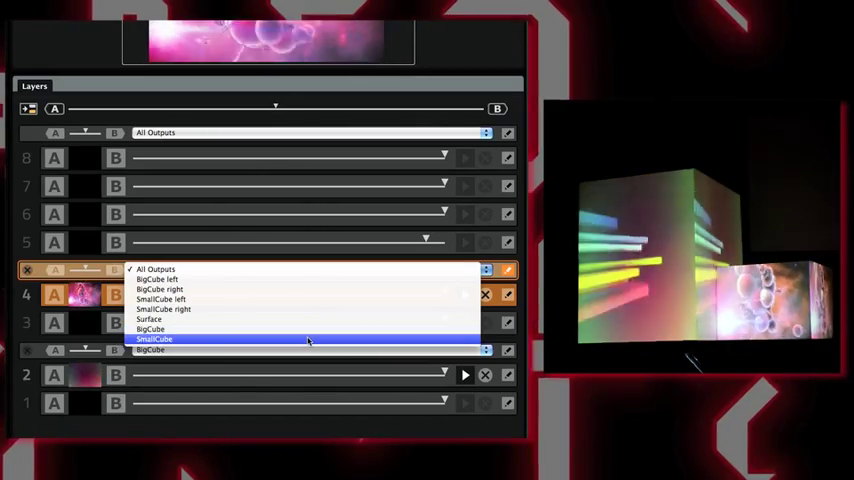
{"action": "left_click", "coordinate": [156, 340]}
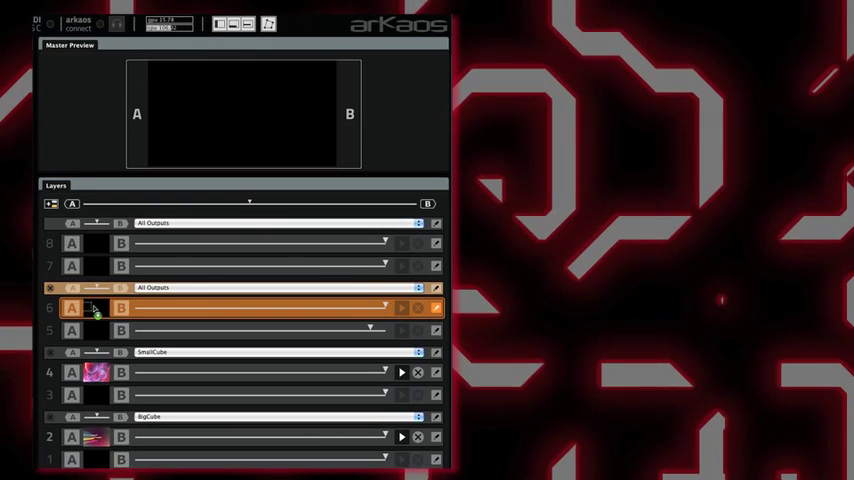
Play the arch visual on layer 6 and route the top mixer to a single surface
{"action": "left_click", "coordinate": [418, 288]}
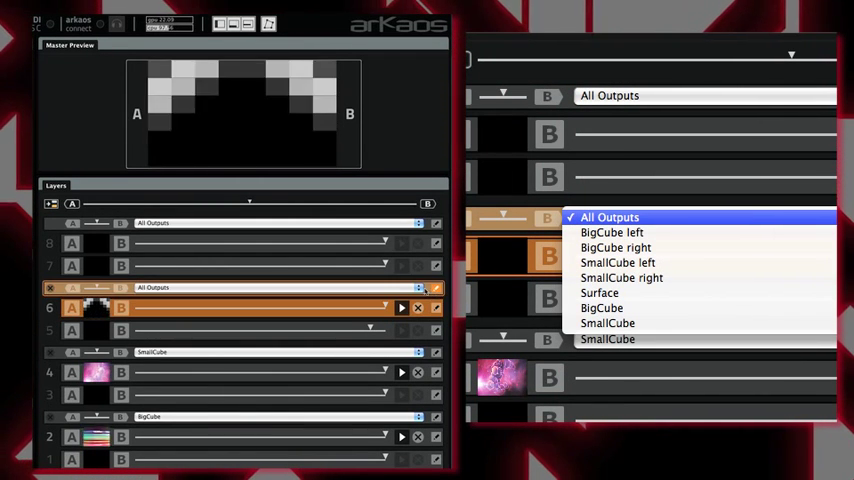
{"action": "left_click", "coordinate": [280, 288]}
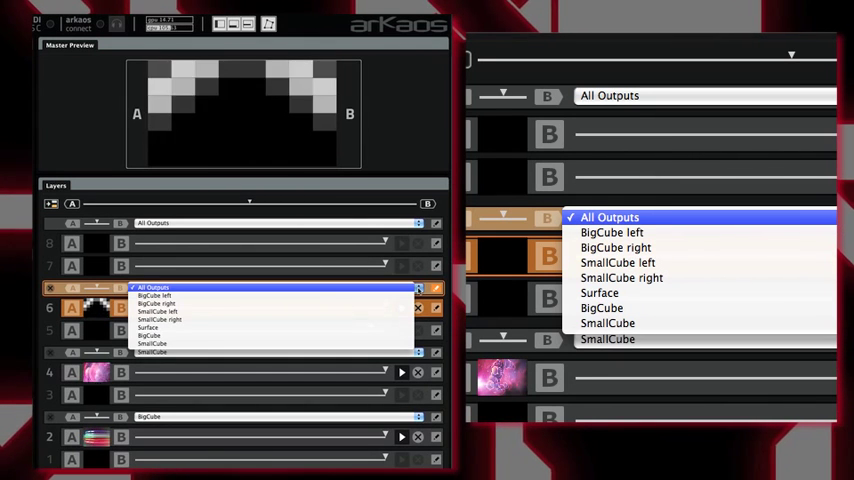
{"action": "mouse_move", "coordinate": [158, 310]}
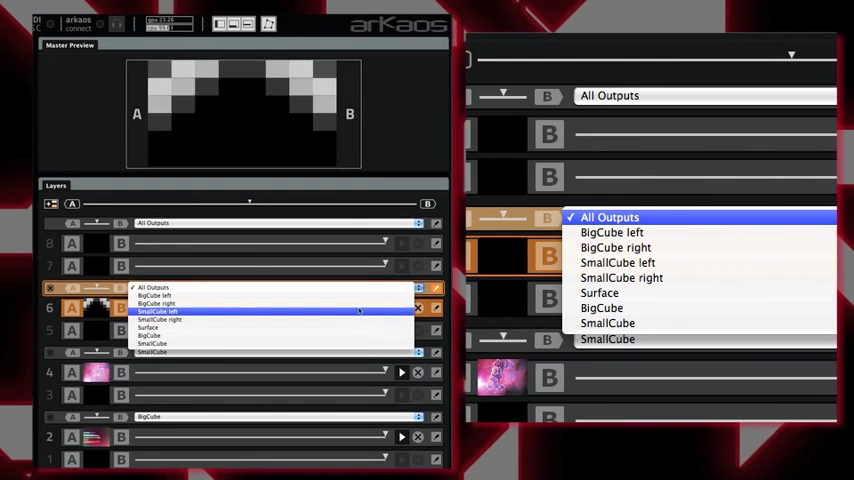
{"action": "left_click", "coordinate": [148, 328]}
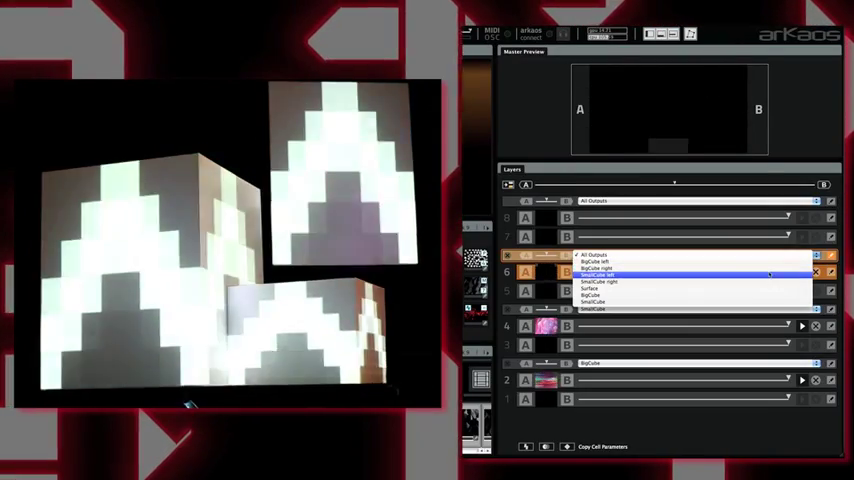
{"action": "left_click", "coordinate": [590, 292]}
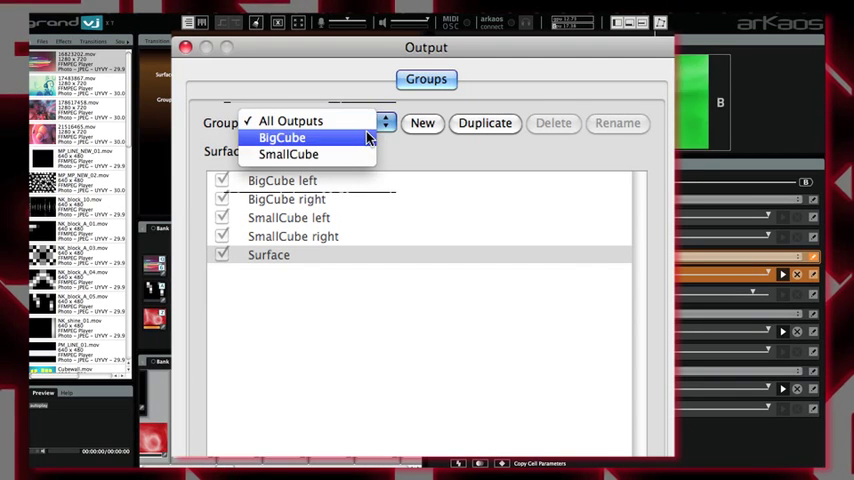
Check BigCube holds its left and right surfaces, then return to All Outputs
{"action": "left_click", "coordinate": [282, 136]}
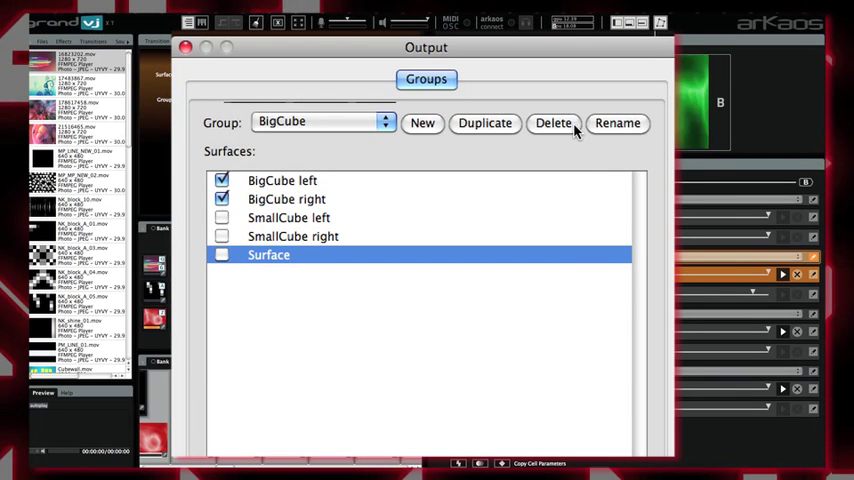
{"action": "left_click", "coordinate": [324, 120]}
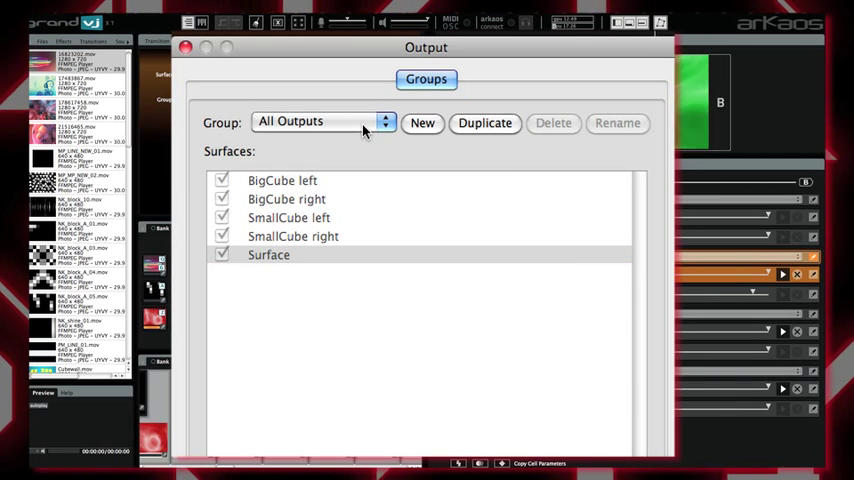